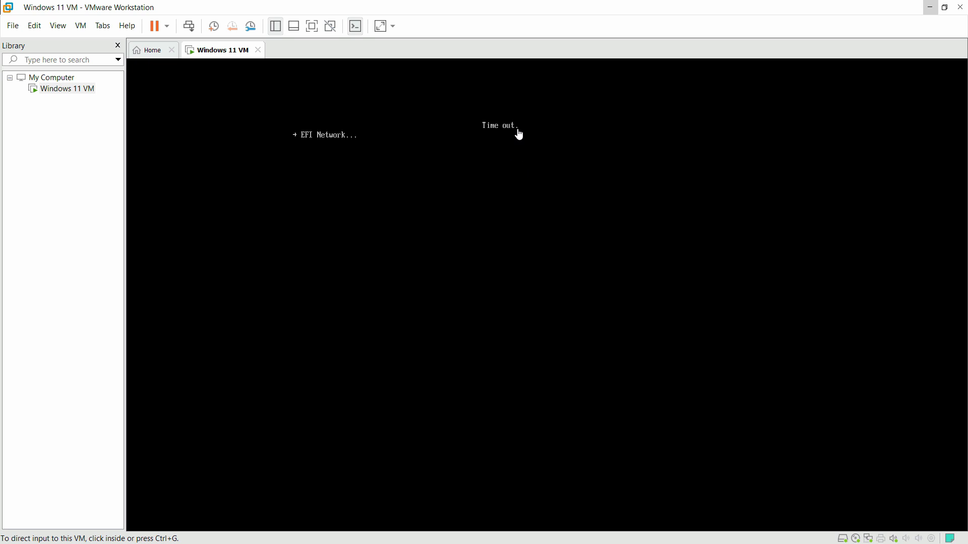
{"action": "mouse_move", "coordinate": [360, 142]}
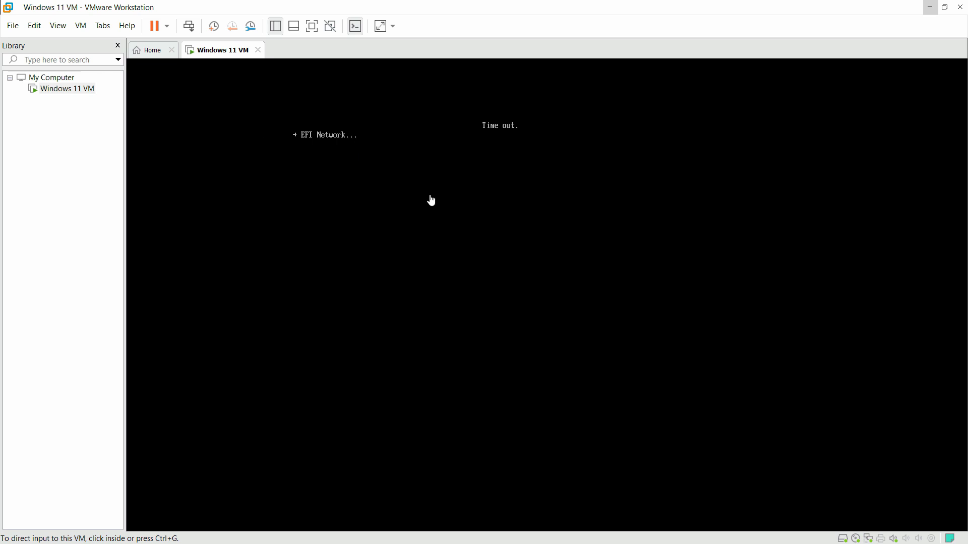
{"action": "mouse_move", "coordinate": [472, 121]}
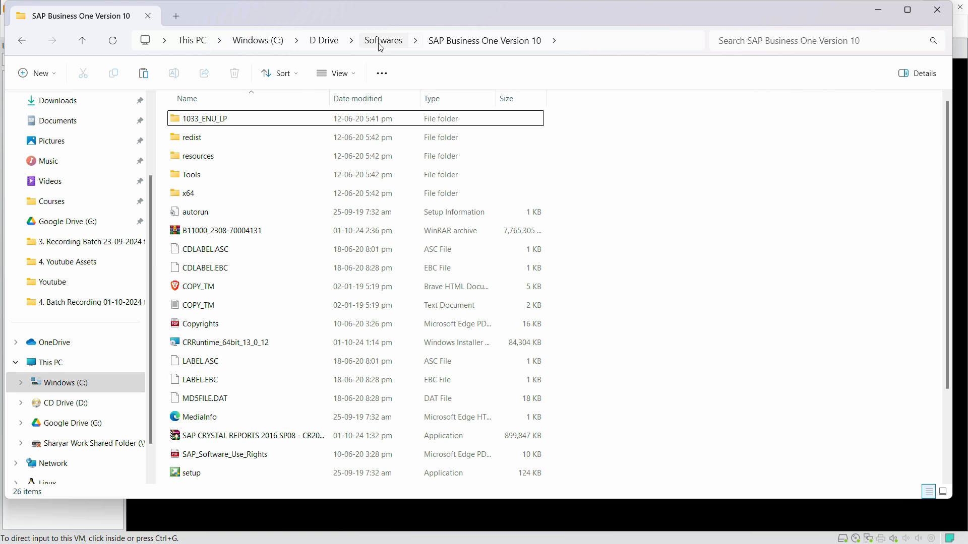
- Navigate up to Softwares and into the Windows 11 VM folder
{"action": "left_click", "coordinate": [383, 41]}
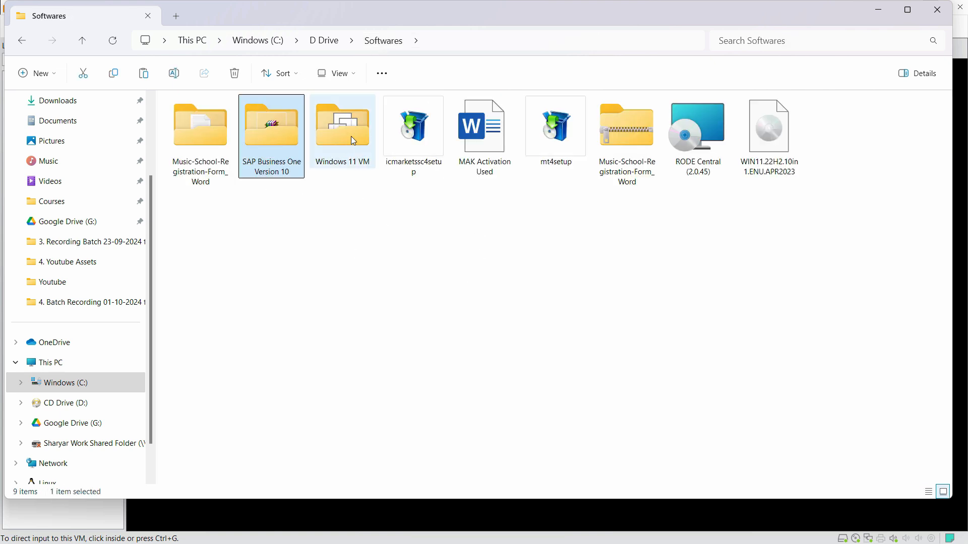
{"action": "double_click", "coordinate": [343, 123]}
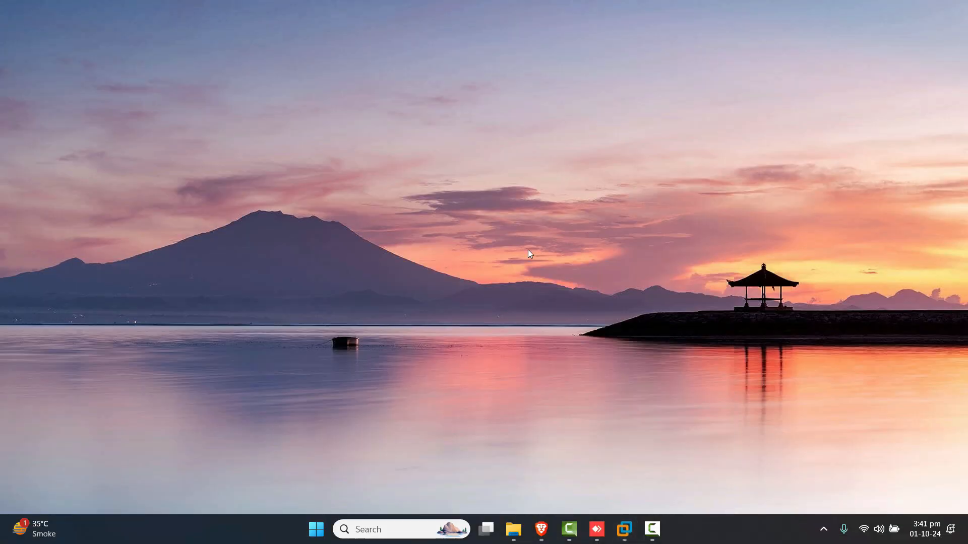
{"action": "left_click", "coordinate": [513, 529]}
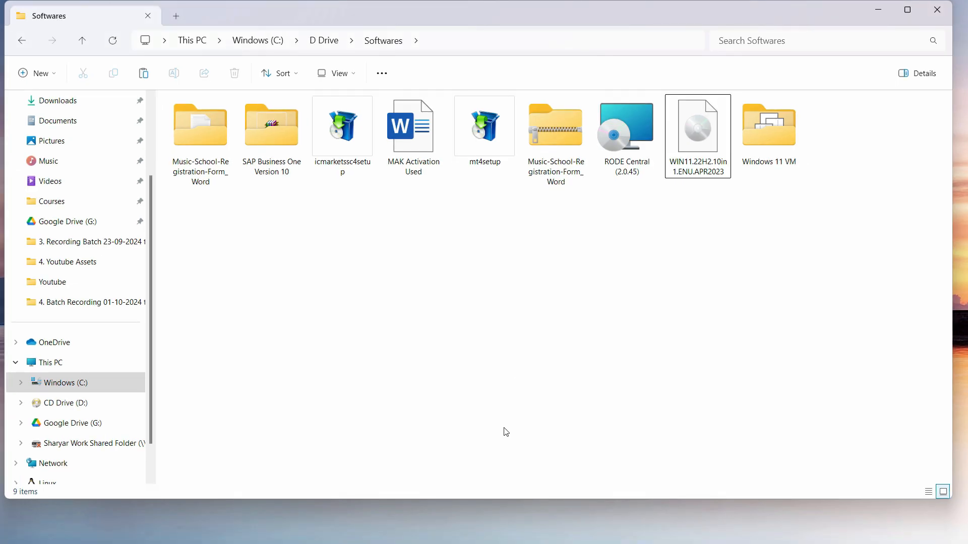
{"action": "double_click", "coordinate": [769, 125]}
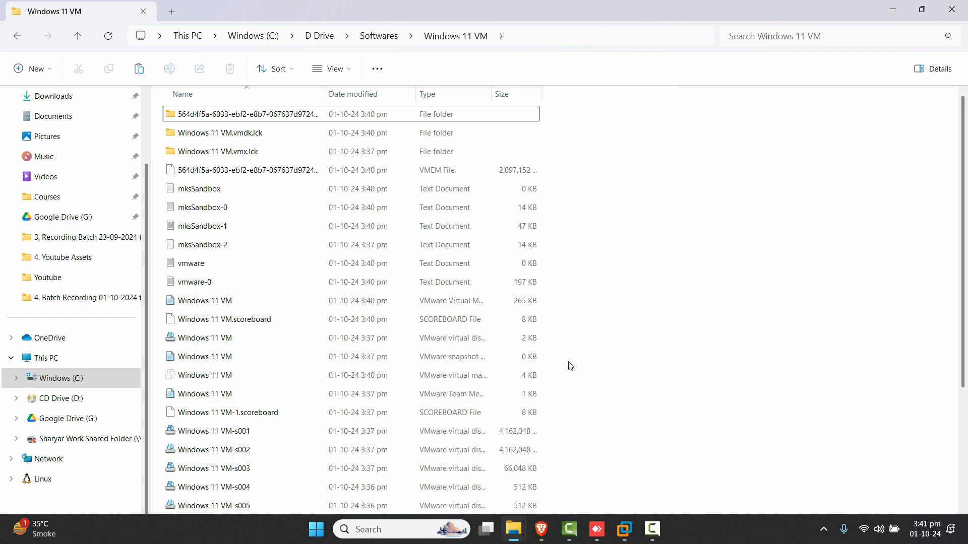
- Select the VM's .vmx configuration file and show the folder as large icons
{"action": "scroll", "scroll_direction": "down", "scroll_amount": 3}
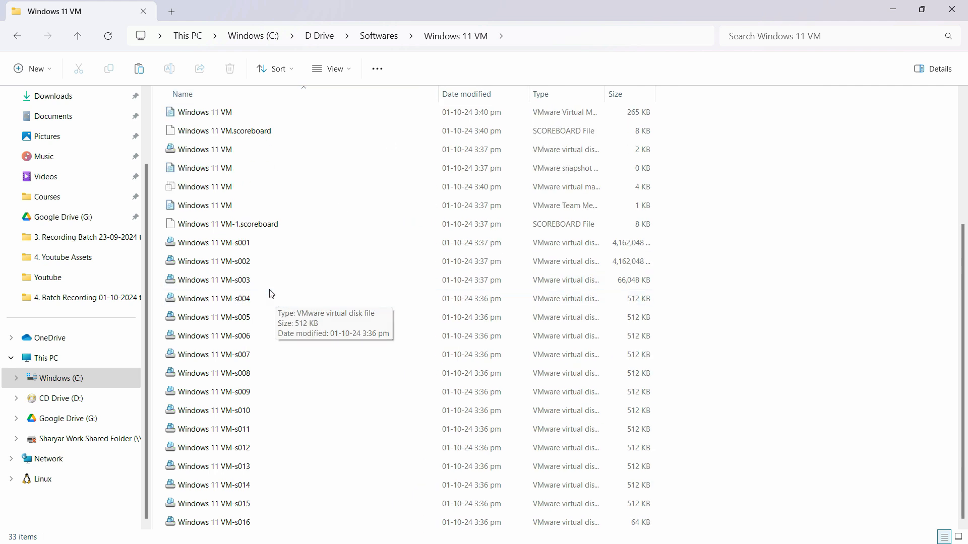
{"action": "left_click", "coordinate": [204, 186]}
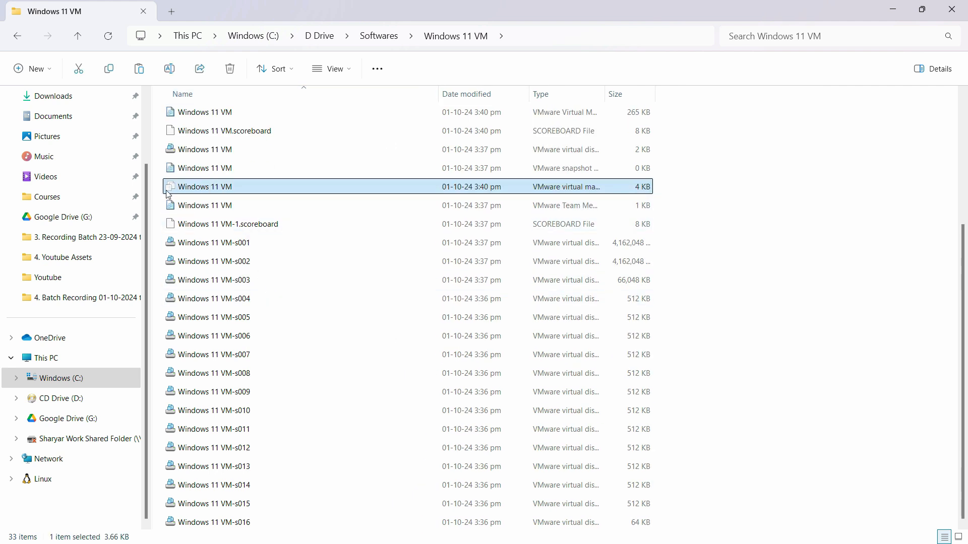
{"action": "left_click", "coordinate": [332, 68]}
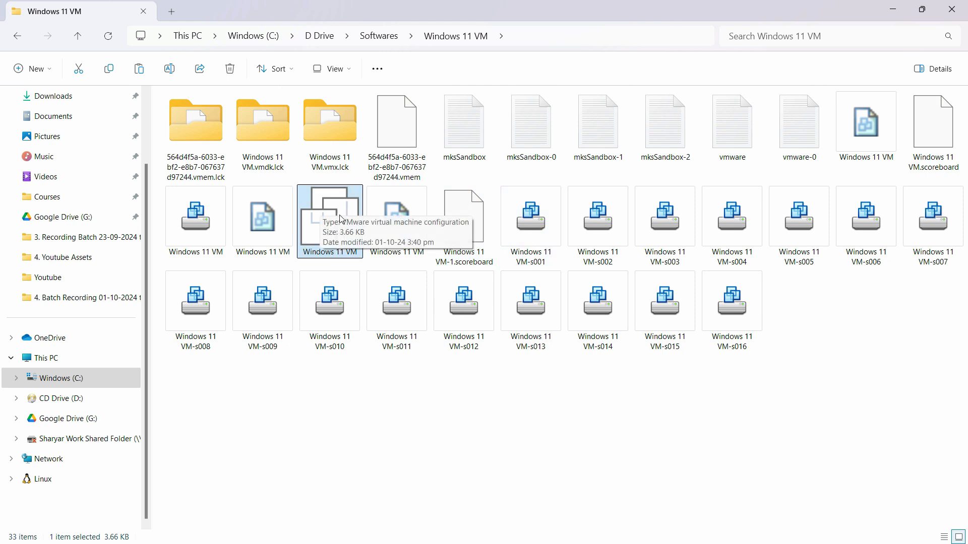
{"action": "right_click", "coordinate": [329, 219]}
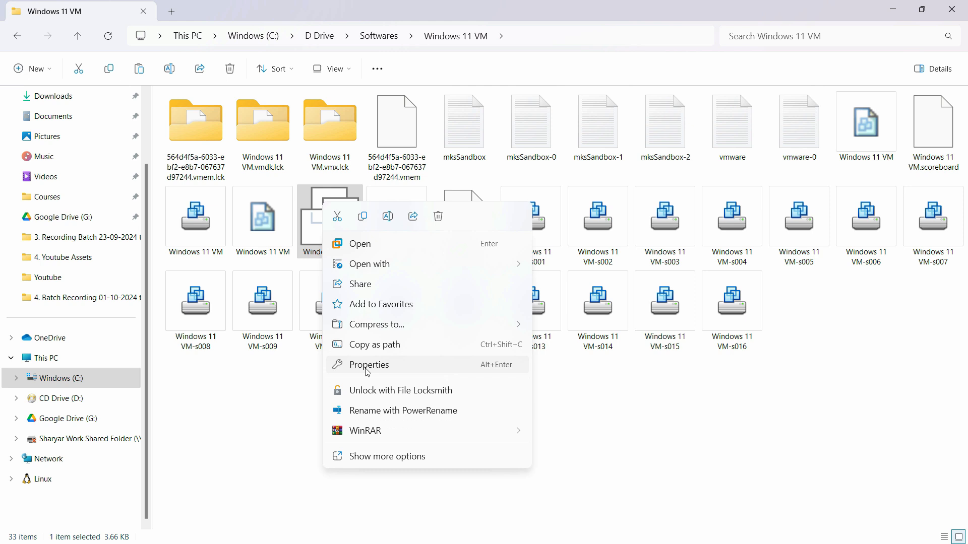
{"action": "left_click", "coordinate": [369, 364]}
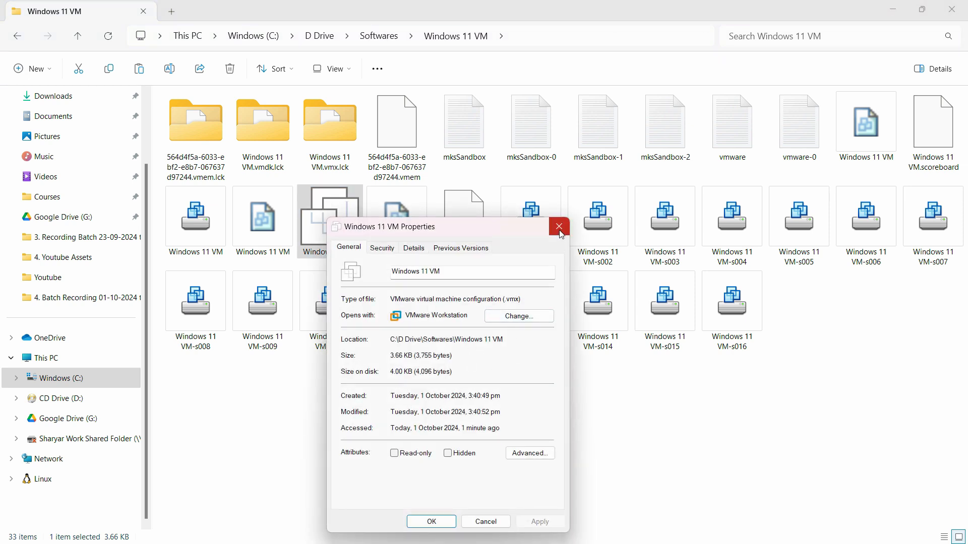
{"action": "left_click", "coordinate": [557, 227]}
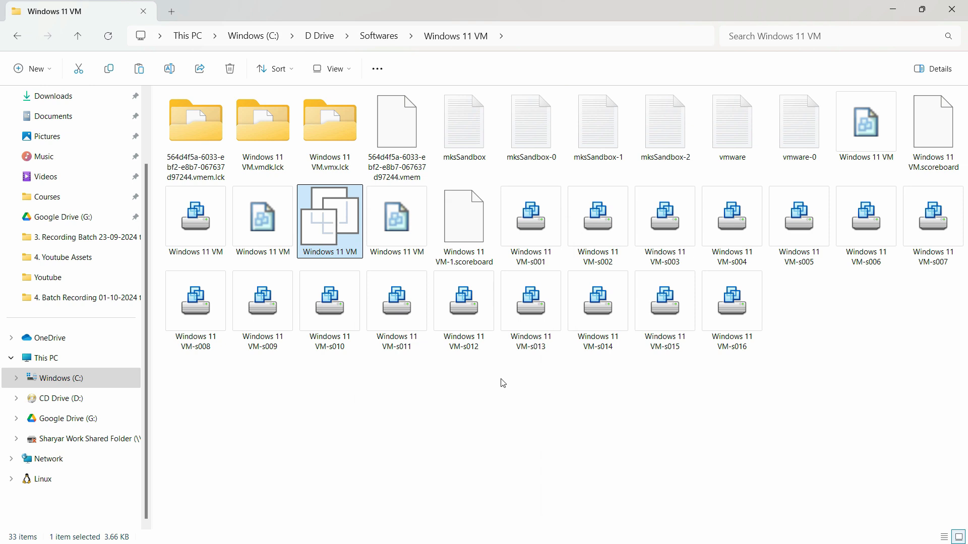
- Open the .vmx file with Notepad via Open with > Choose another app, just once
{"action": "right_click", "coordinate": [330, 222]}
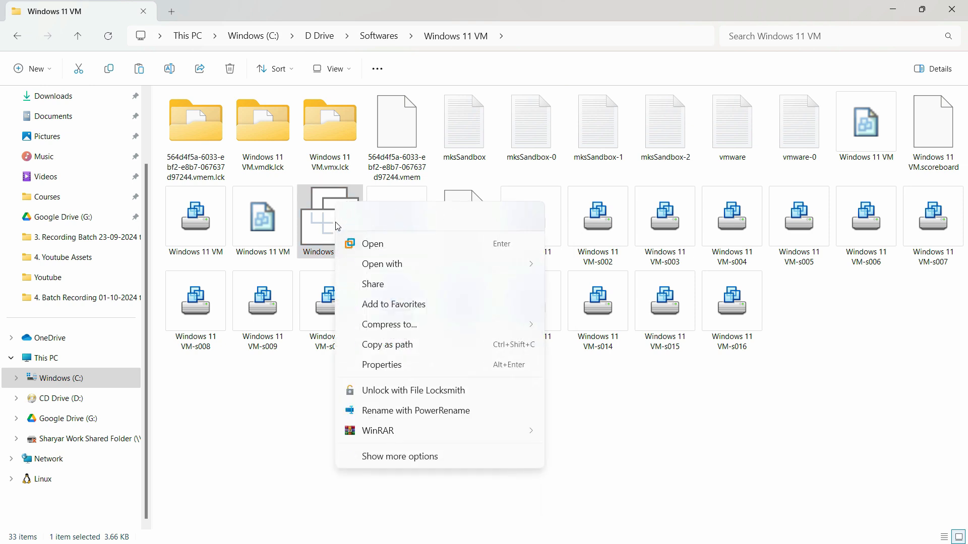
{"action": "left_click", "coordinate": [383, 263]}
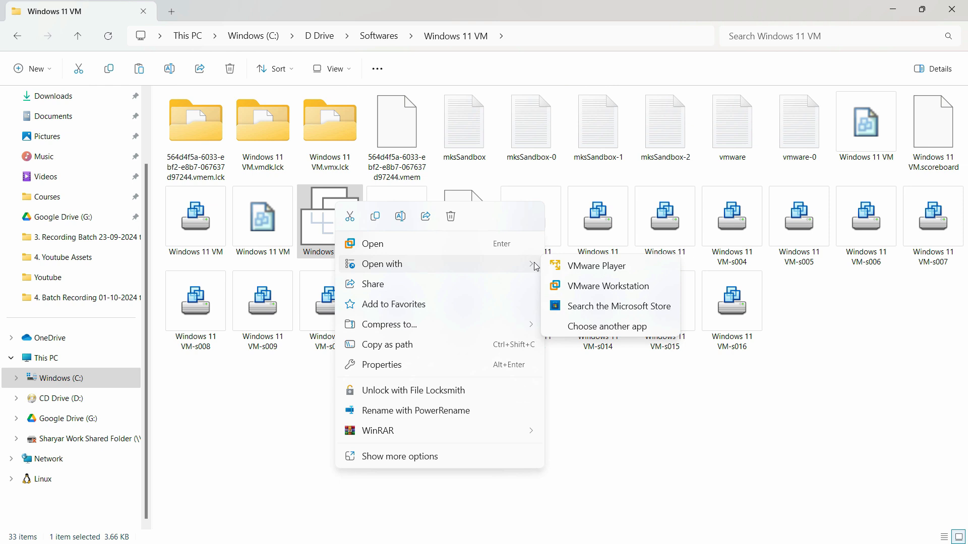
{"action": "left_click", "coordinate": [608, 325]}
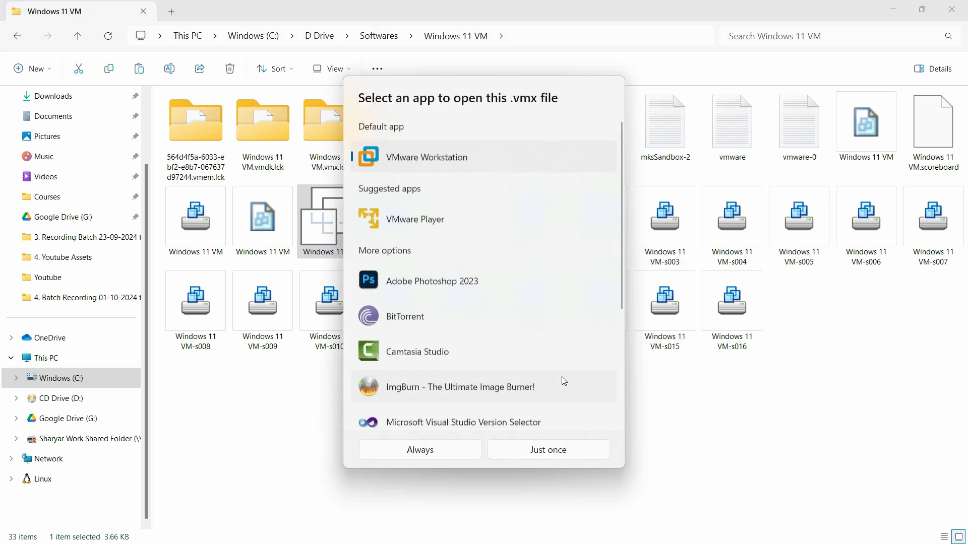
{"action": "scroll", "scroll_direction": "down", "scroll_amount": 3}
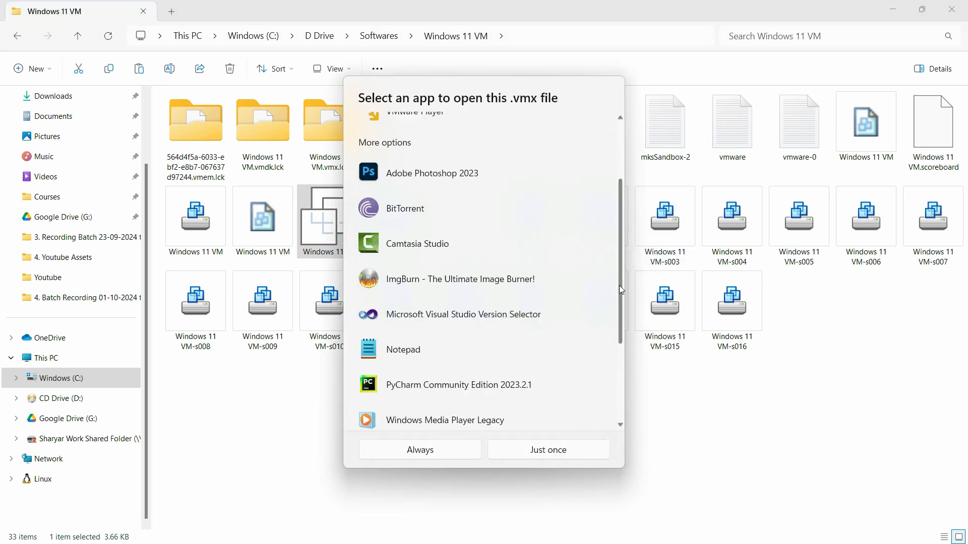
{"action": "scroll", "scroll_direction": "down", "scroll_amount": 3}
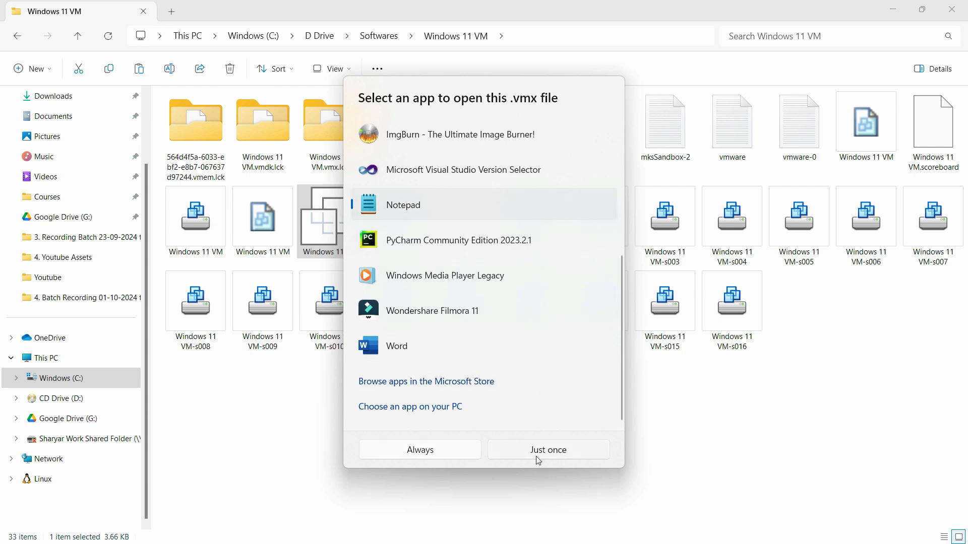
{"action": "left_click", "coordinate": [548, 449]}
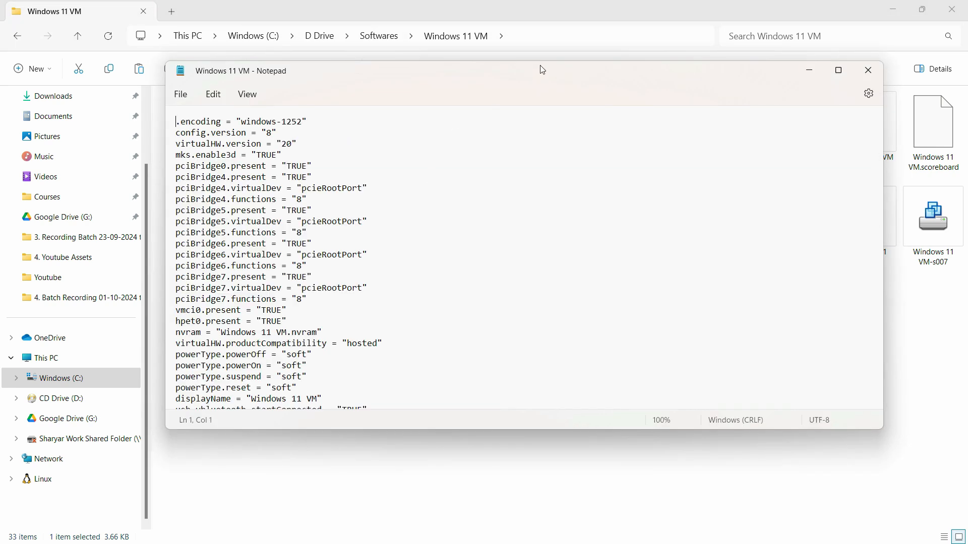
- Maximize Notepad, place the cursor in the firmware = "efi" line, then close without saving
{"action": "left_click", "coordinate": [837, 69]}
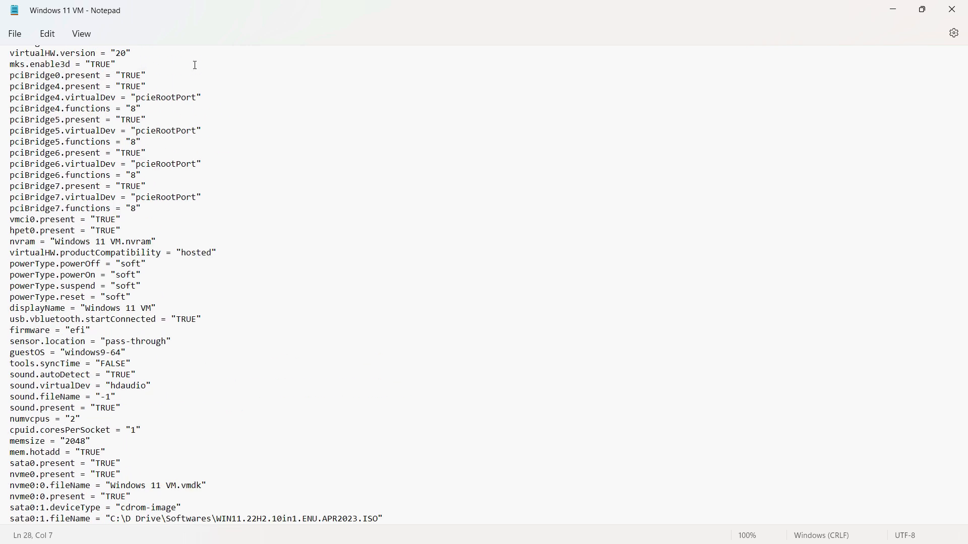
{"action": "mouse_move", "coordinate": [309, 176]}
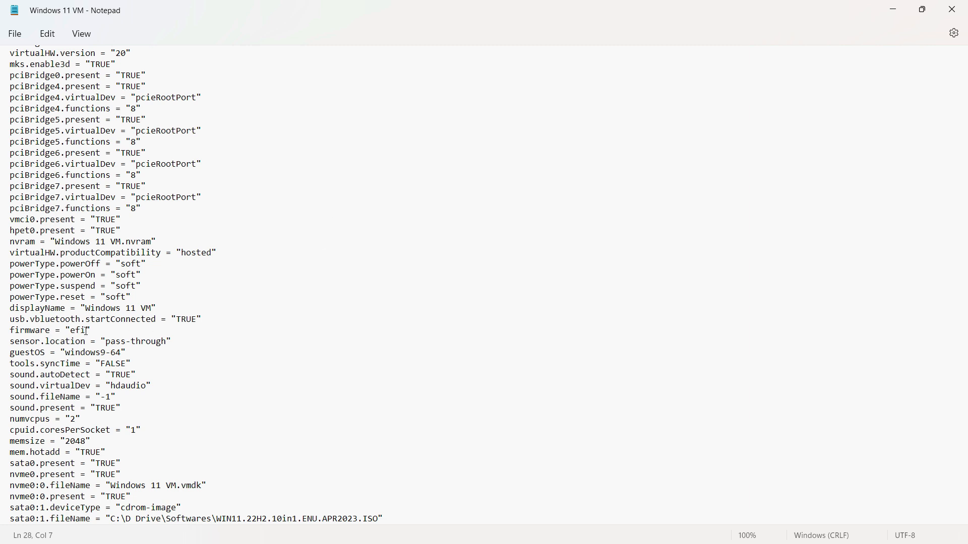
{"action": "left_click", "coordinate": [88, 330]}
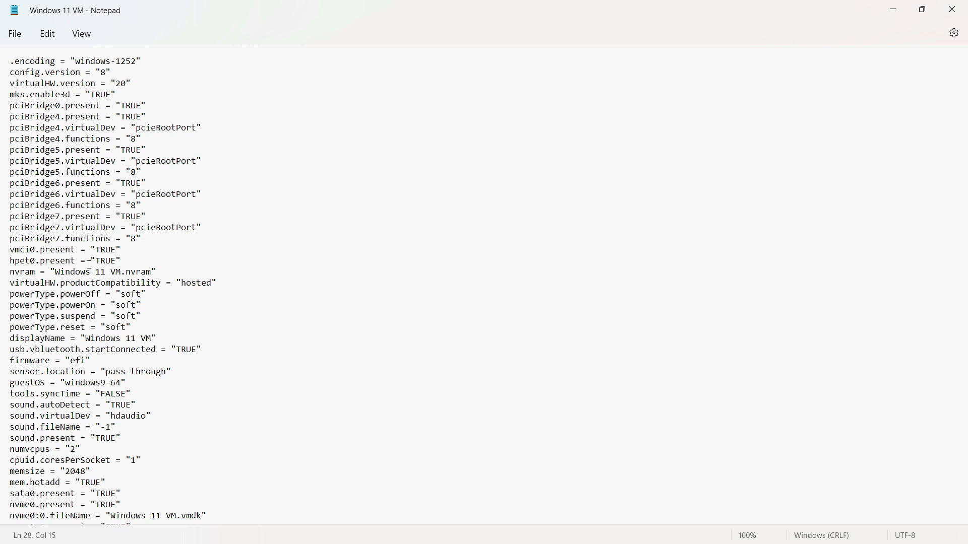
{"action": "scroll", "scroll_direction": "down", "scroll_amount": 3}
{"action": "type", "text": "bios"}
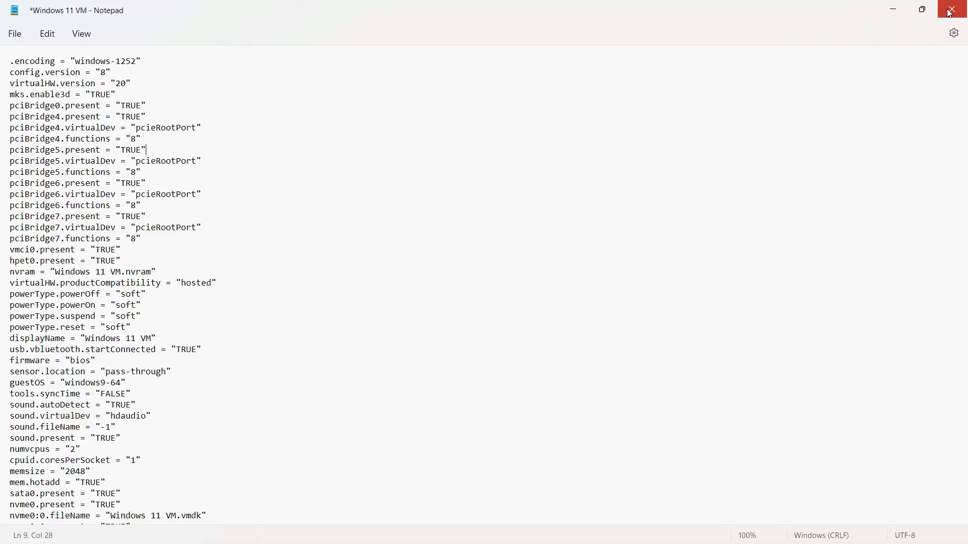
{"action": "left_click", "coordinate": [956, 9]}
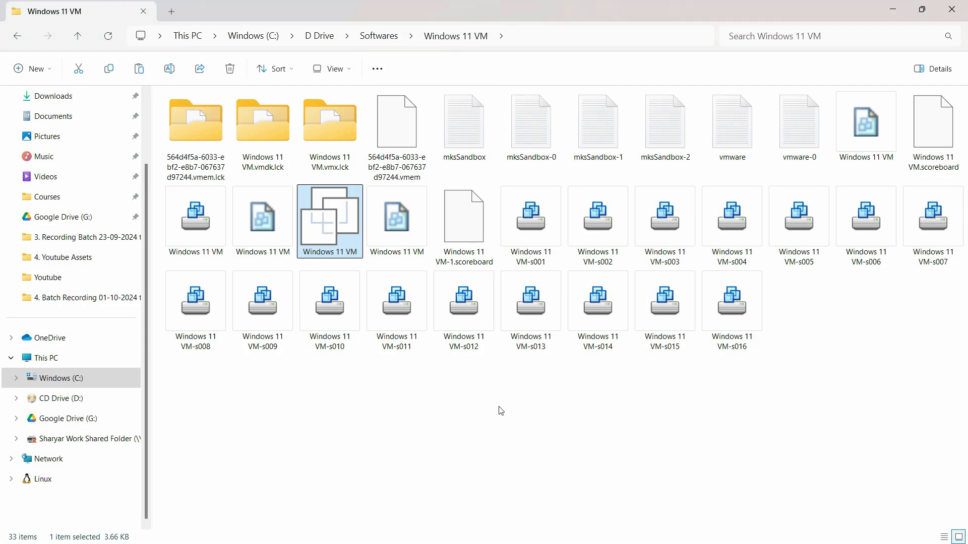
- Reopen the .vmx in Notepad and change the firmware value from efi to BIOS
{"action": "double_click", "coordinate": [330, 222]}
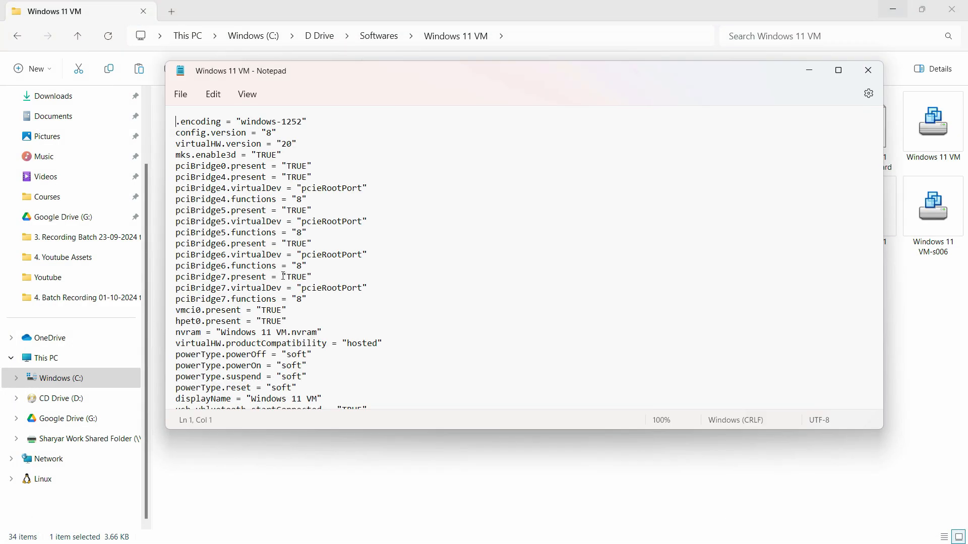
{"action": "scroll", "scroll_direction": "down", "scroll_amount": 3}
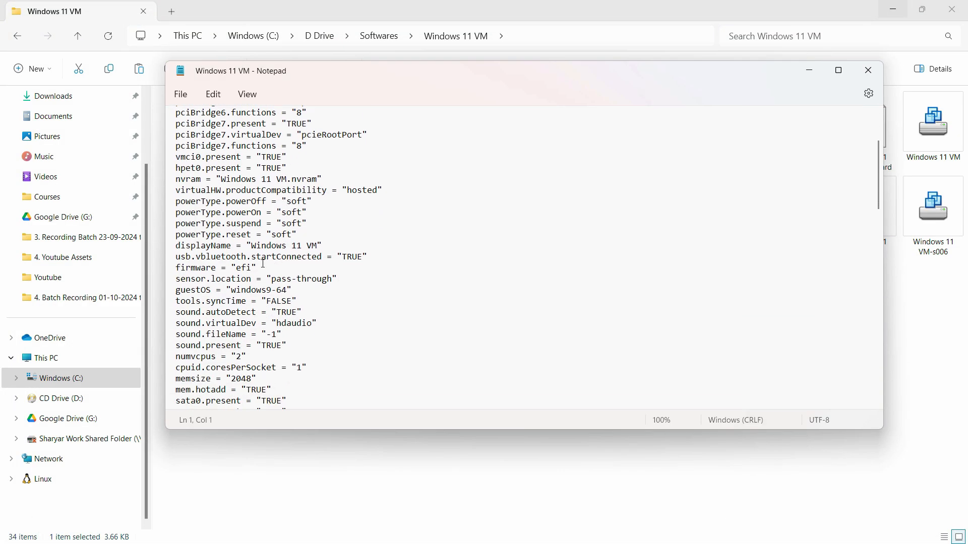
{"action": "type", "text": "BI"}
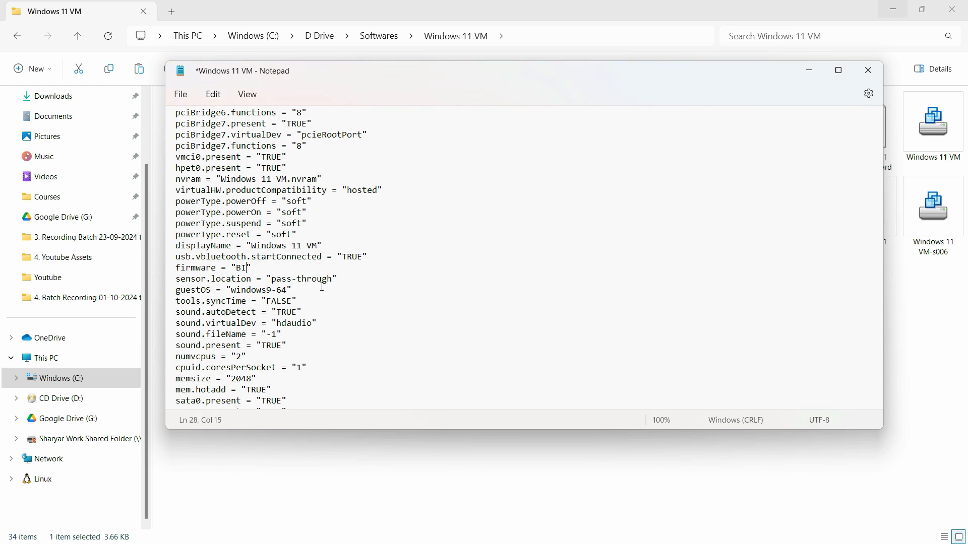
{"action": "type", "text": "OS"}
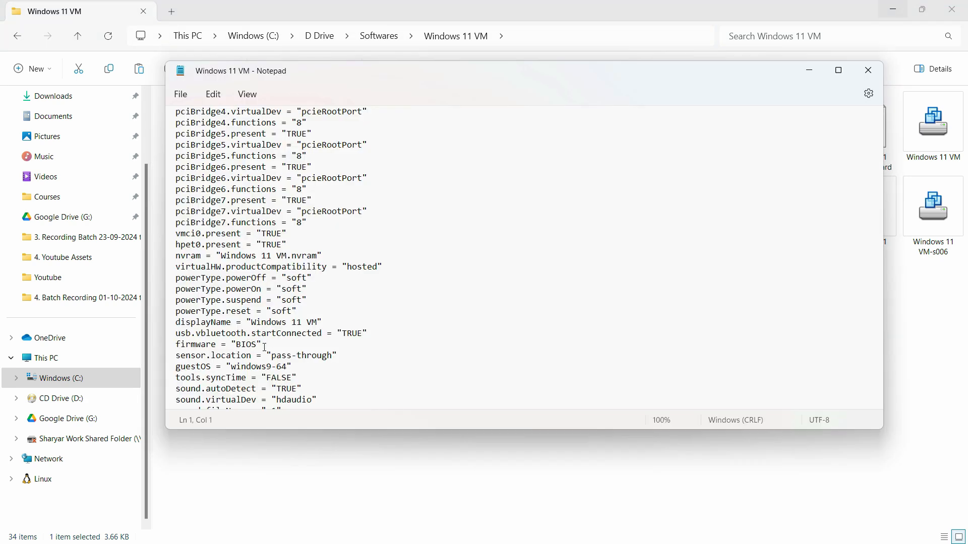
- Save and close Notepad, then bring up power options for the Windows 11 VM in the Library
{"action": "left_click", "coordinate": [867, 70]}
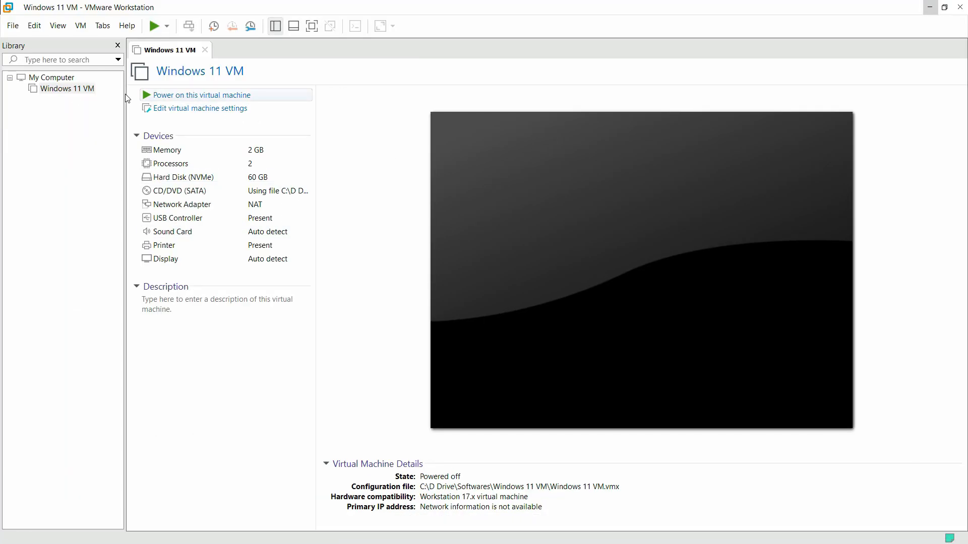
{"action": "right_click", "coordinate": [66, 89]}
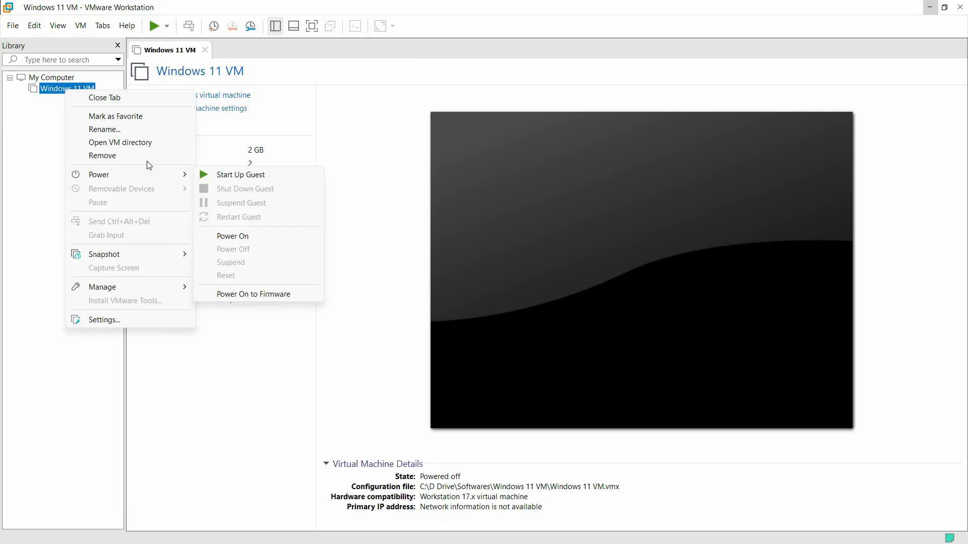